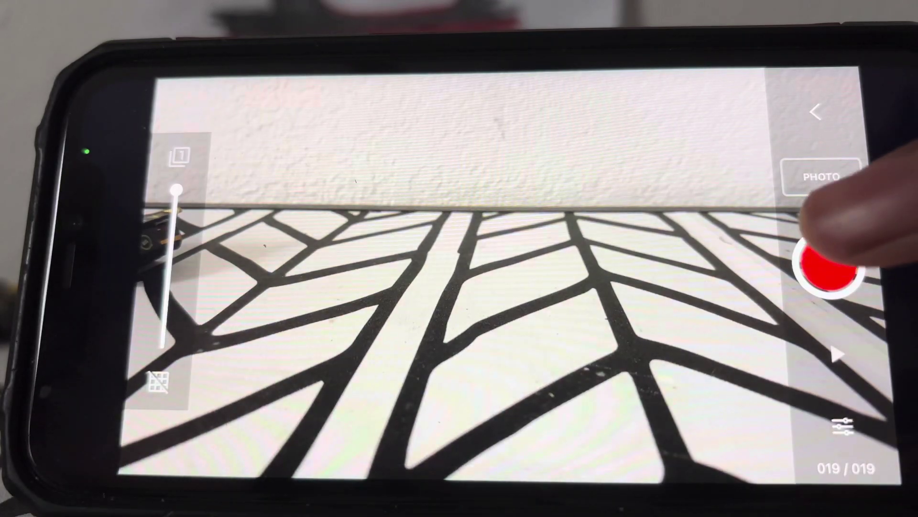
Step: Capture the next frame of the black branching pattern and raise the onion-skin slider back to the top
{"action": "left_click", "coordinate": [829, 268]}
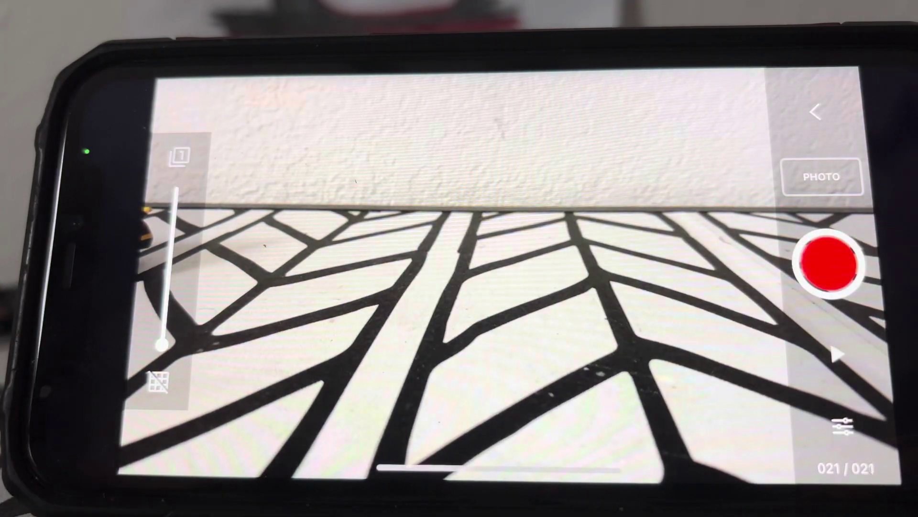
{"action": "left_click_drag", "start_coordinate": [162, 344], "coordinate": [164, 190]}
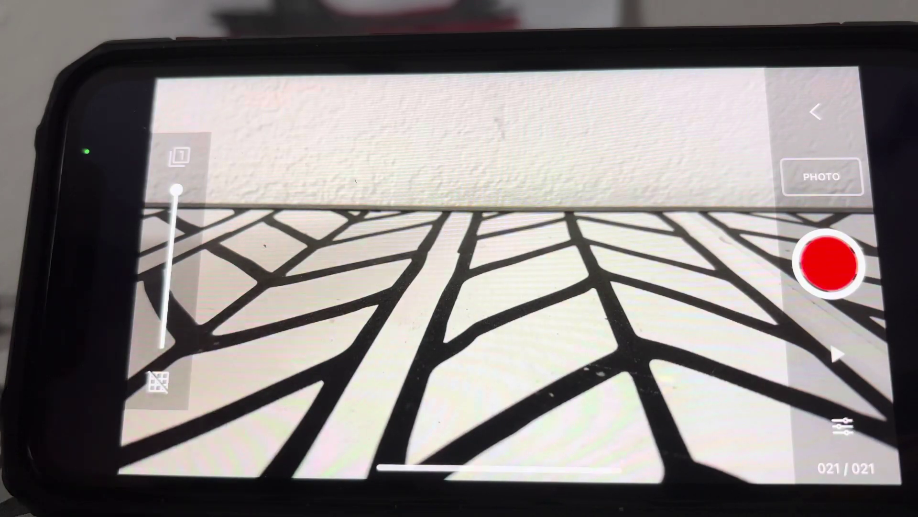